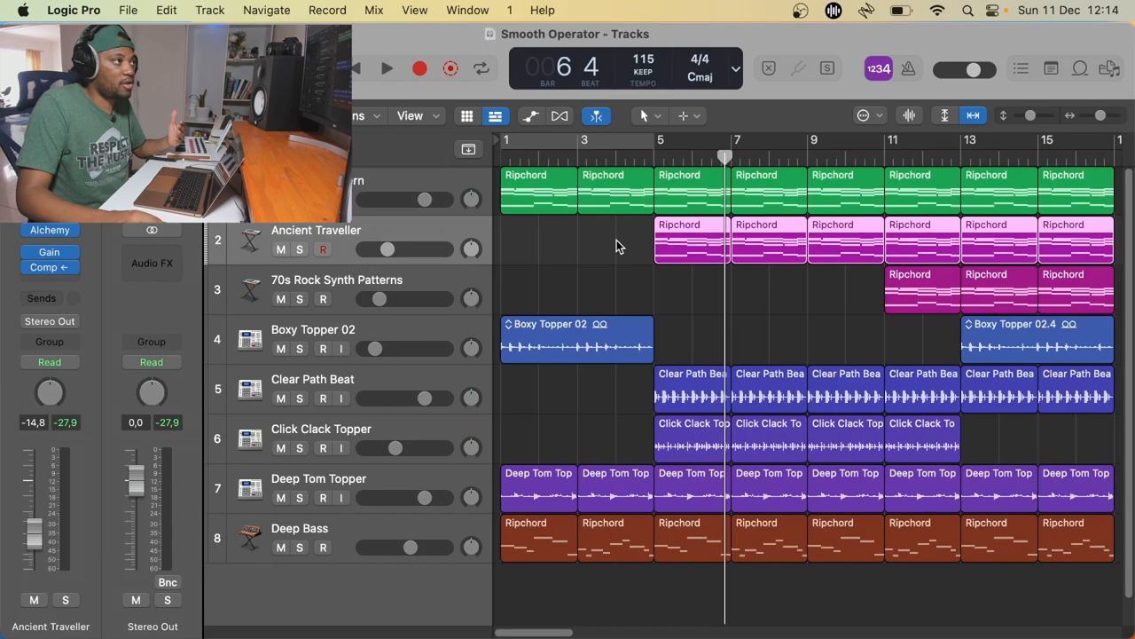
{"action": "mouse_move", "coordinate": [389, 249]}
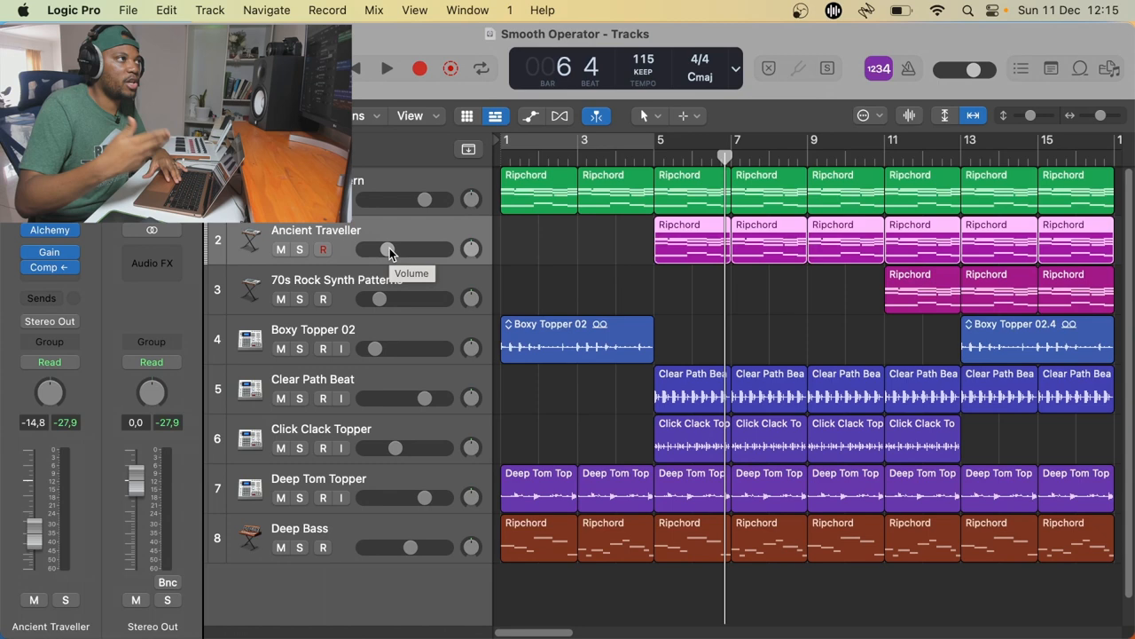
{"action": "mouse_move", "coordinate": [408, 239]}
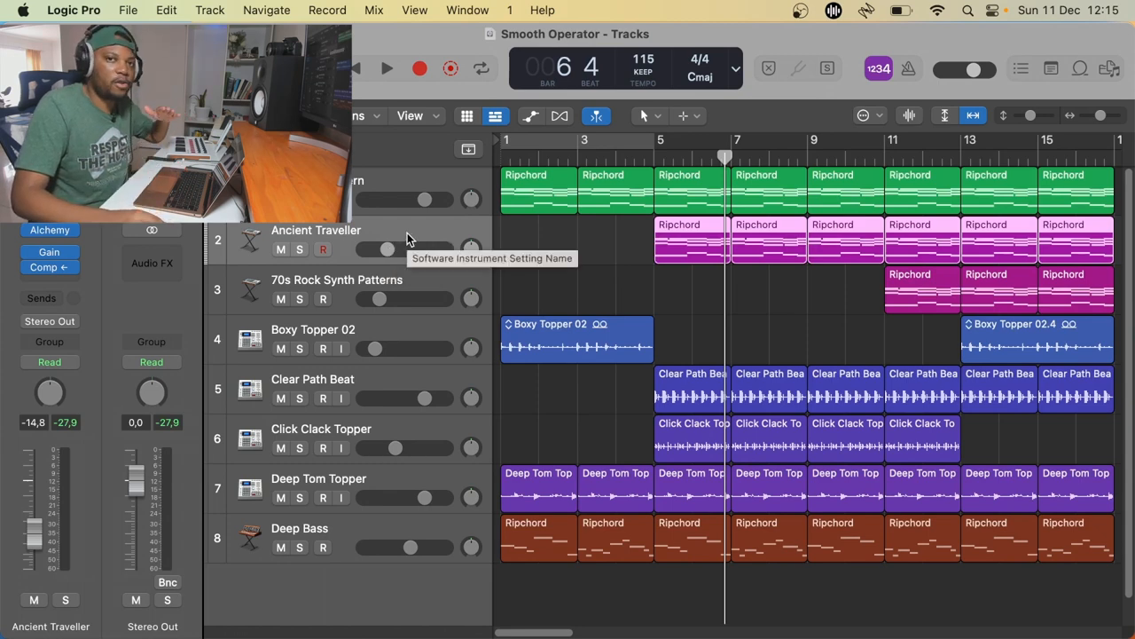
{"action": "mouse_move", "coordinate": [410, 235]}
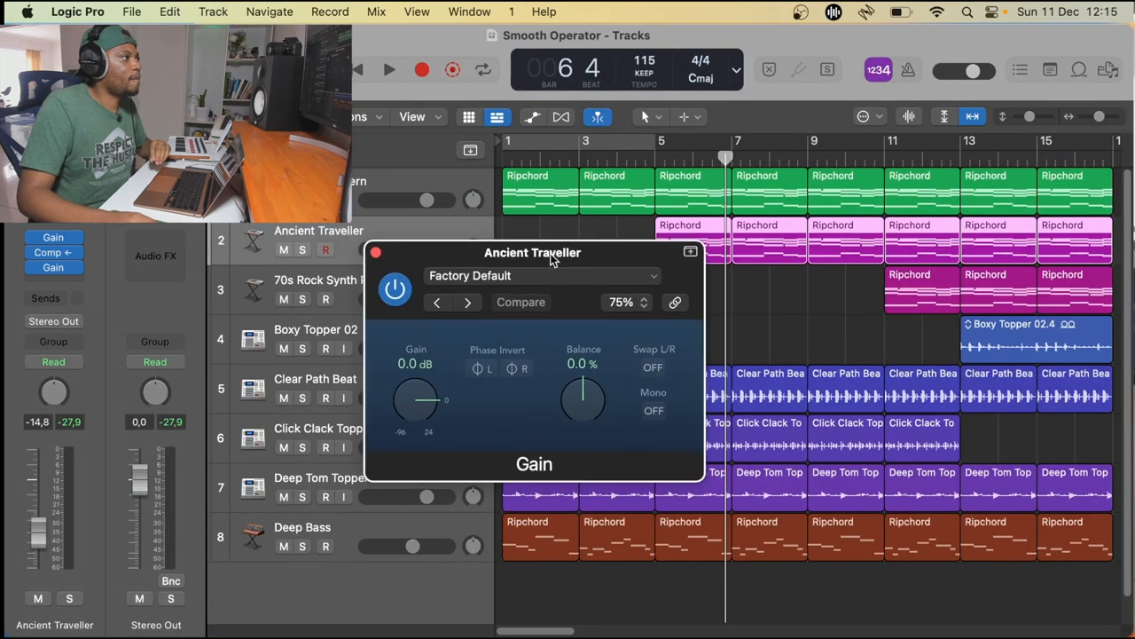
Move the Ancient Traveller Gain plug-in window aside and close it
{"action": "left_click_drag", "start_coordinate": [532, 252], "coordinate": [585, 238]}
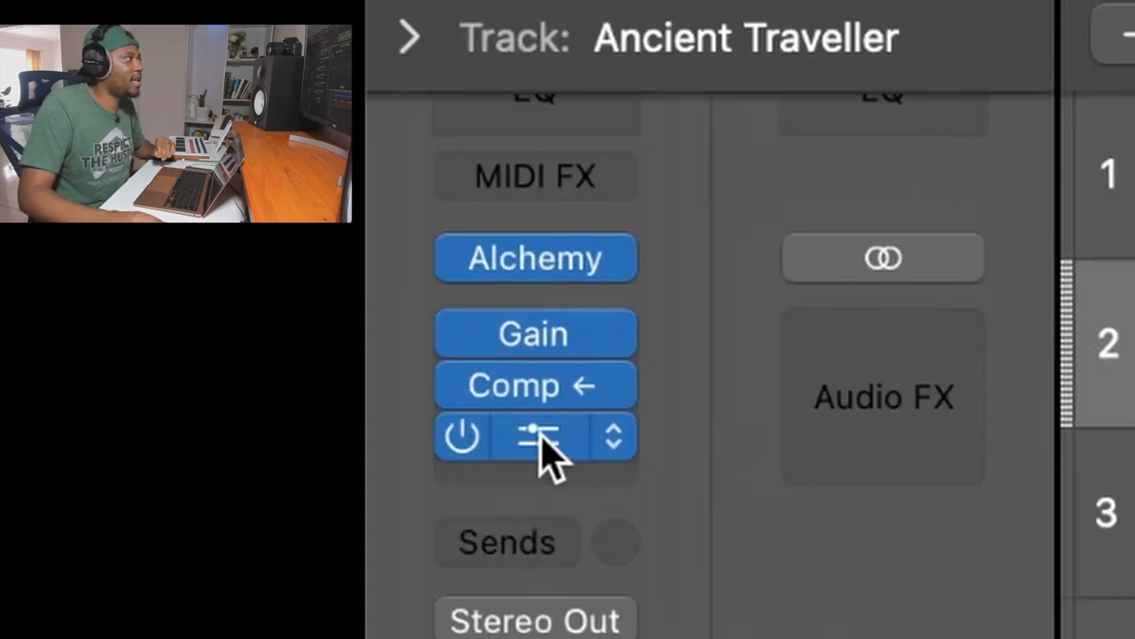
{"action": "mouse_move", "coordinate": [541, 456]}
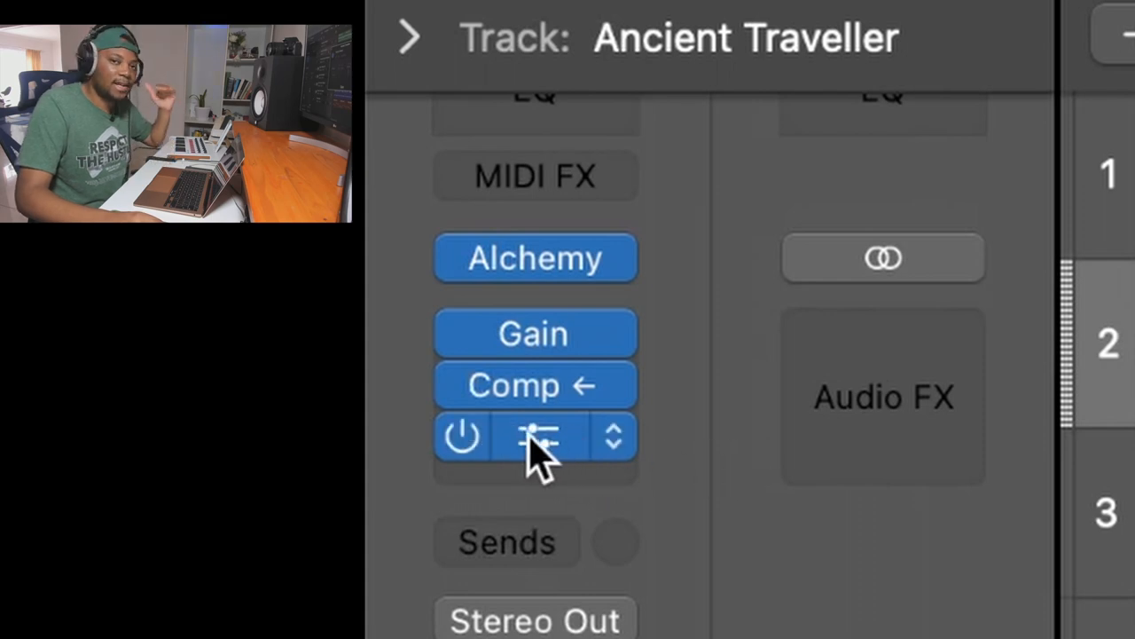
{"action": "mouse_move", "coordinate": [536, 435]}
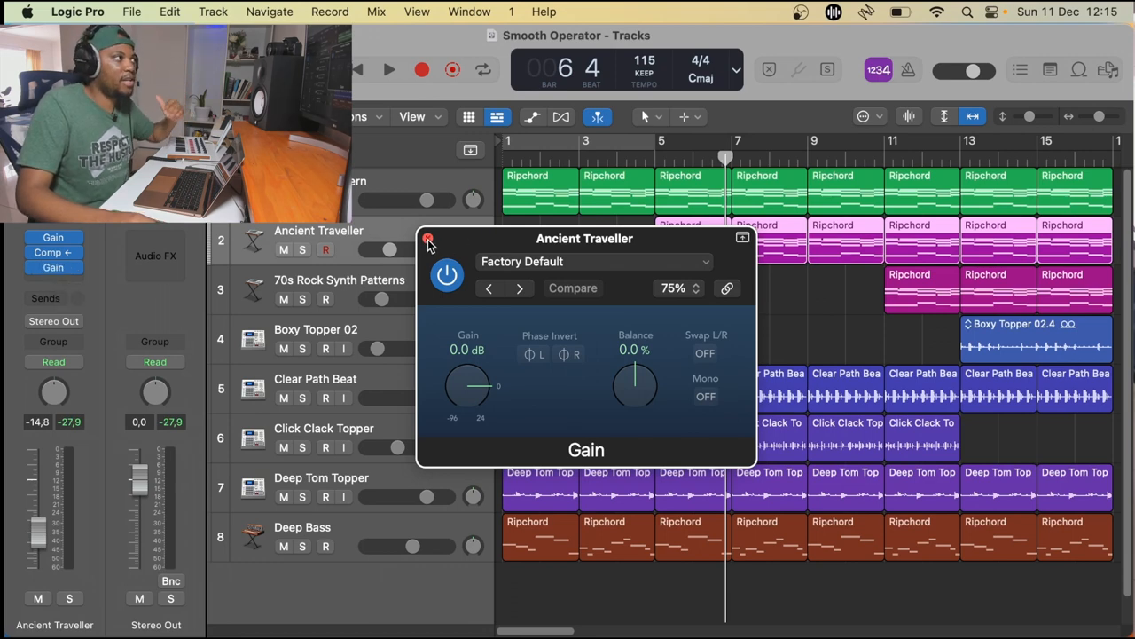
{"action": "left_click", "coordinate": [428, 240]}
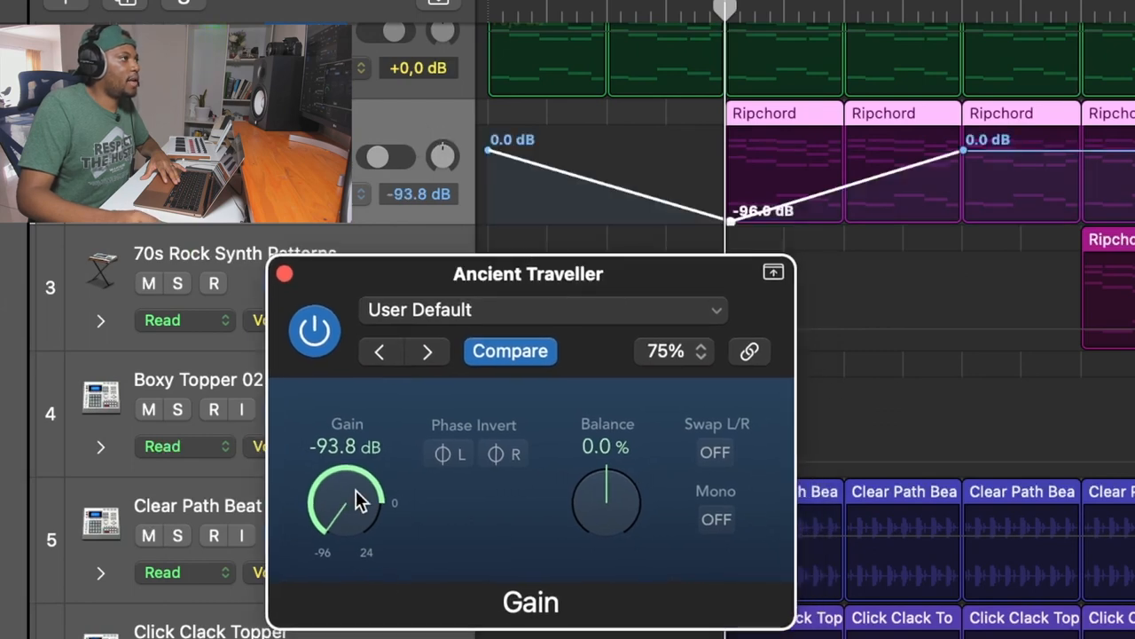
{"action": "mouse_move", "coordinate": [493, 160]}
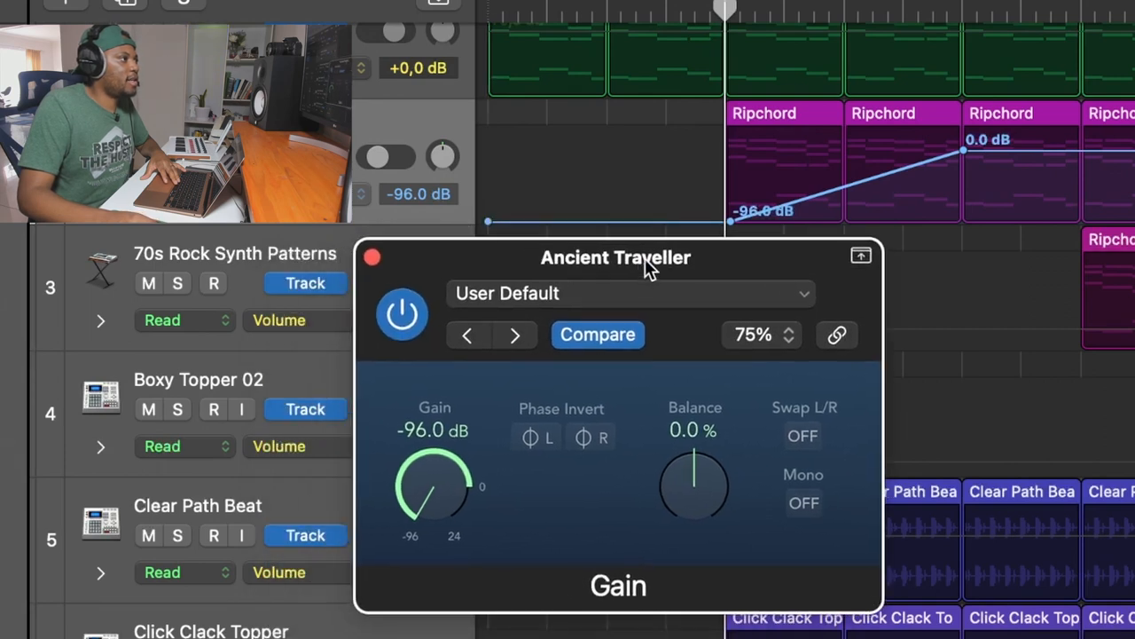
{"action": "mouse_move", "coordinate": [737, 275]}
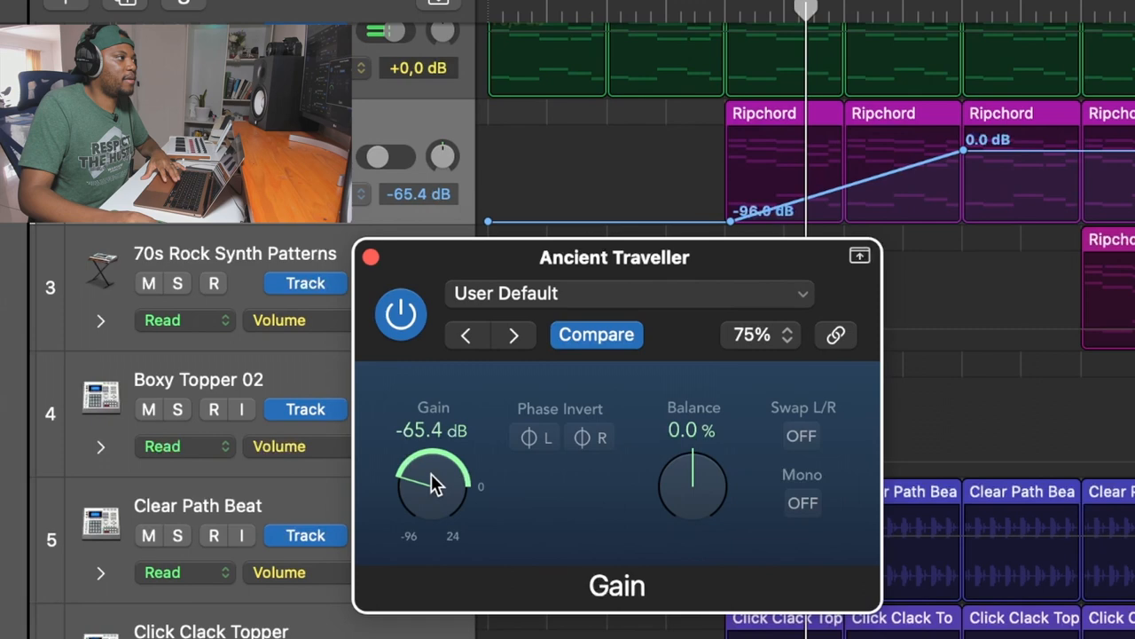
Drag the Ancient Traveller gain nodes to ramp from -96 dB up to 0 dB
{"action": "left_click_drag", "start_coordinate": [434, 484], "coordinate": [533, 514]}
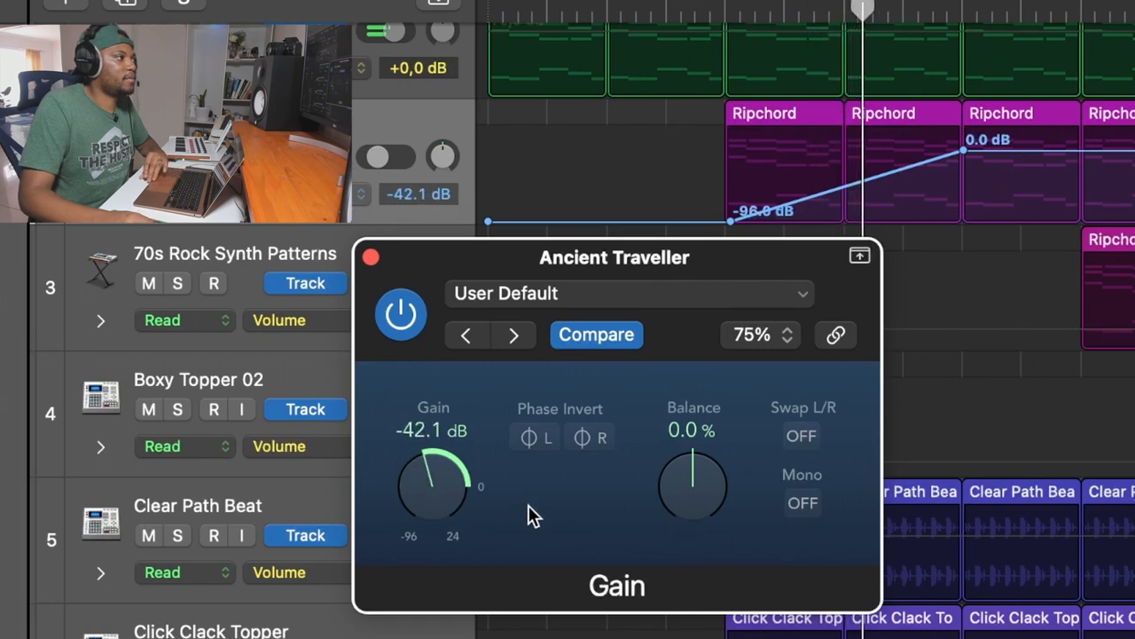
{"action": "left_click_drag", "start_coordinate": [432, 479], "coordinate": [452, 448]}
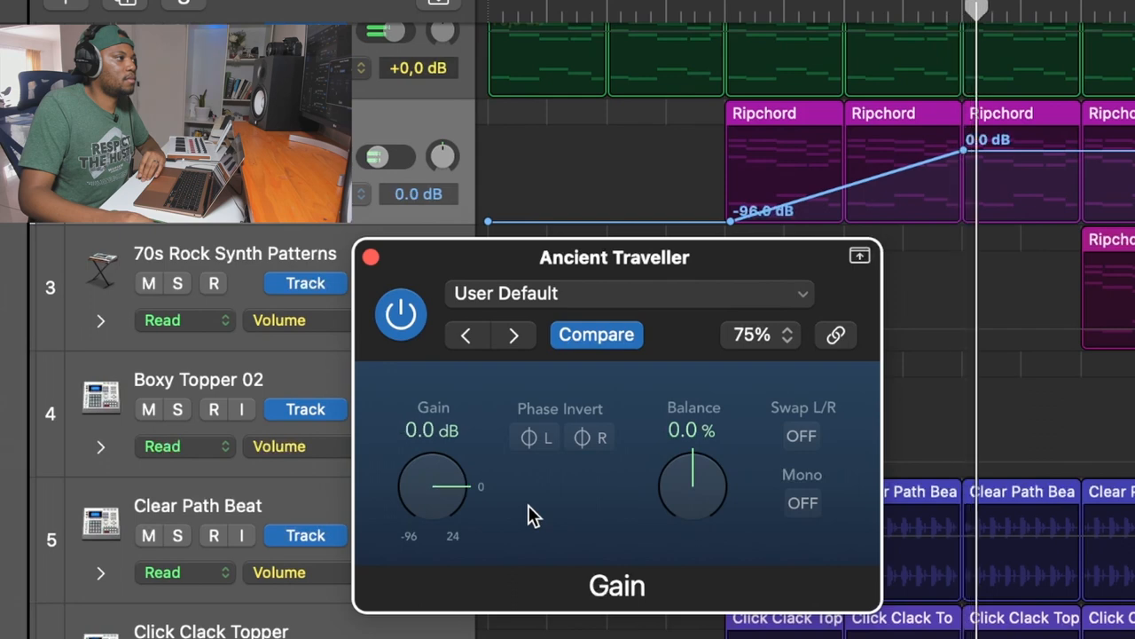
{"action": "mouse_move", "coordinate": [559, 412]}
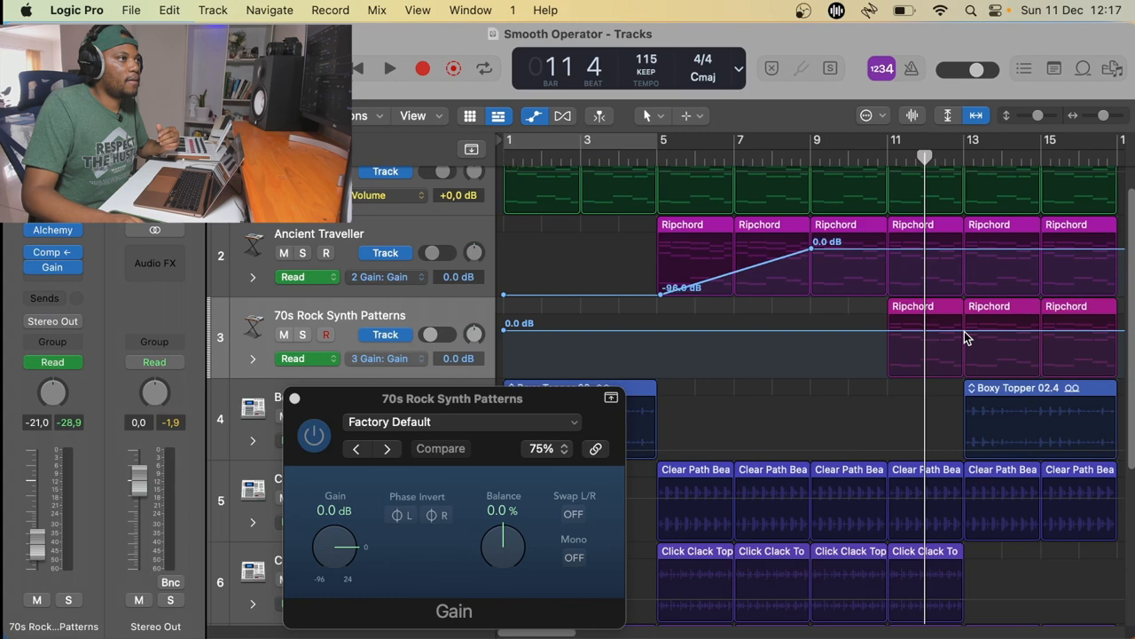
Add a gain automation point at bar 11 on 70s Rock Synth Patterns and drag a node down
{"action": "left_click", "coordinate": [887, 333]}
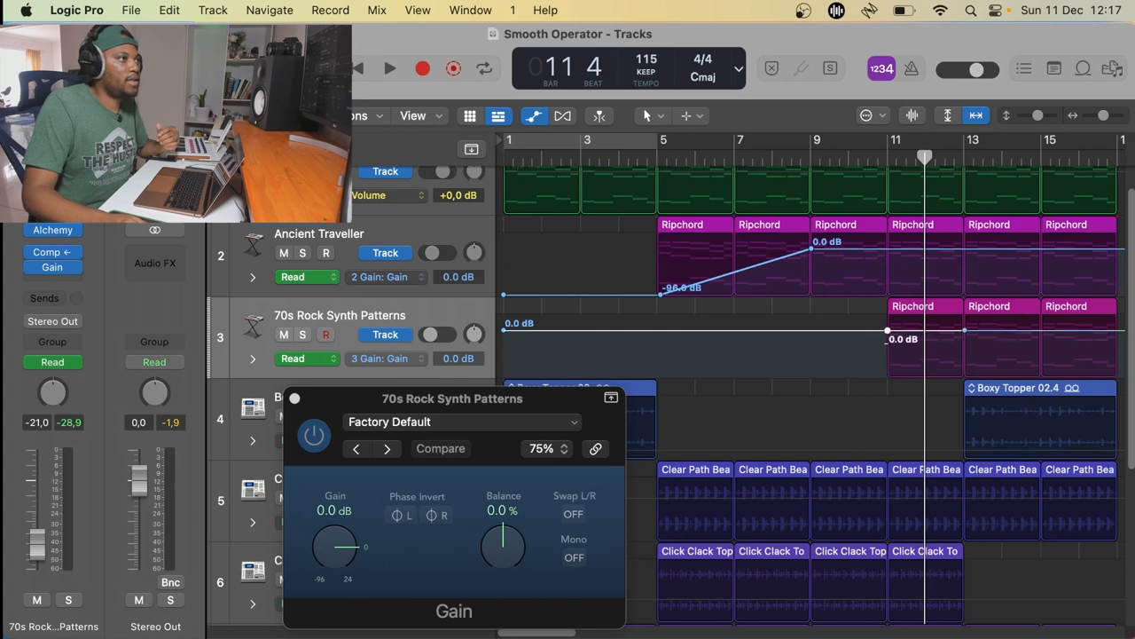
{"action": "left_click_drag", "start_coordinate": [334, 545], "coordinate": [335, 555]}
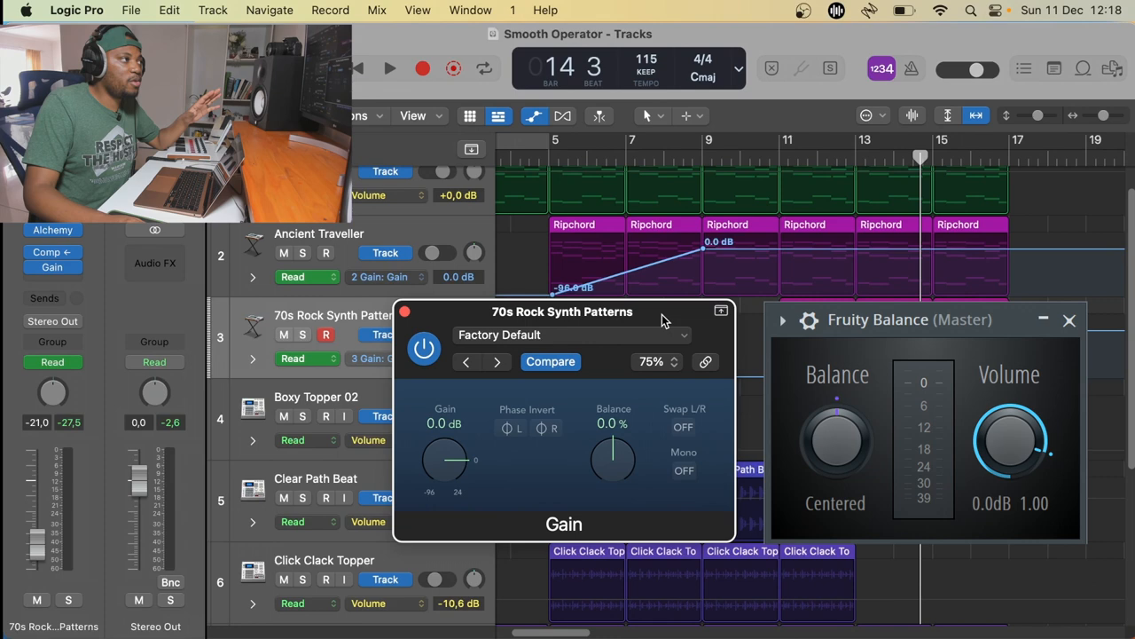
{"action": "mouse_move", "coordinate": [455, 461]}
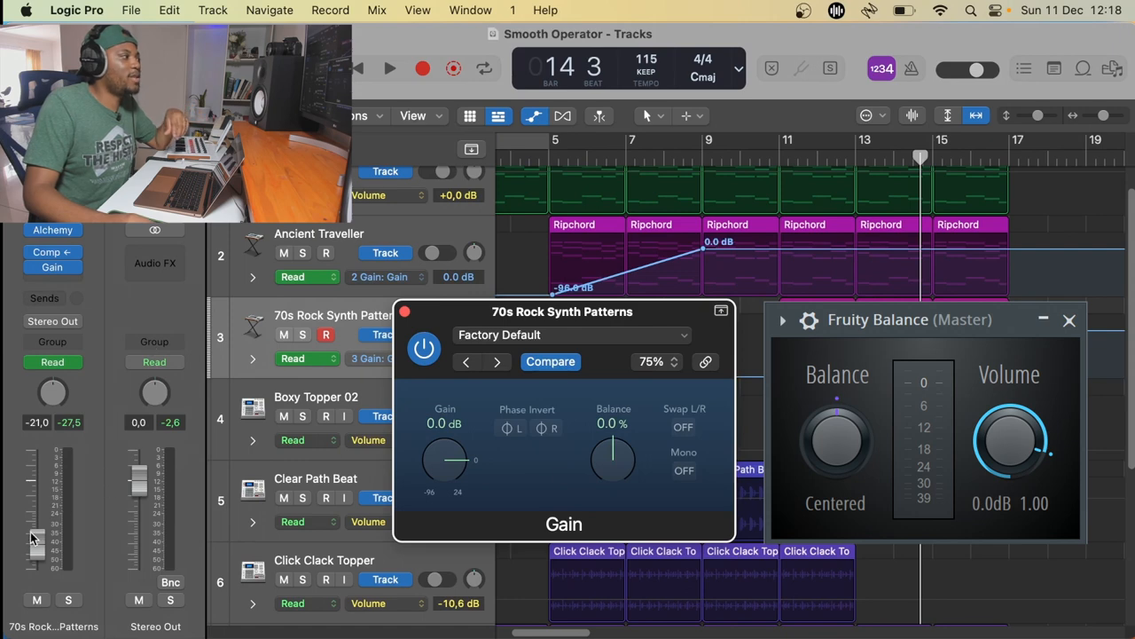
{"action": "mouse_move", "coordinate": [56, 537]}
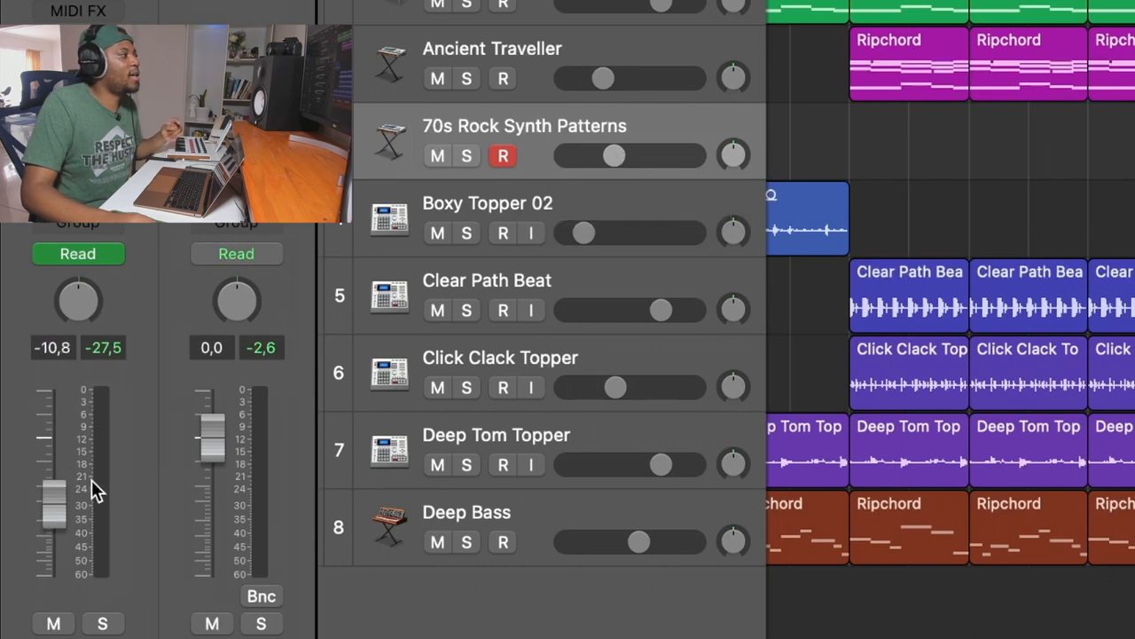
{"action": "mouse_move", "coordinate": [584, 222]}
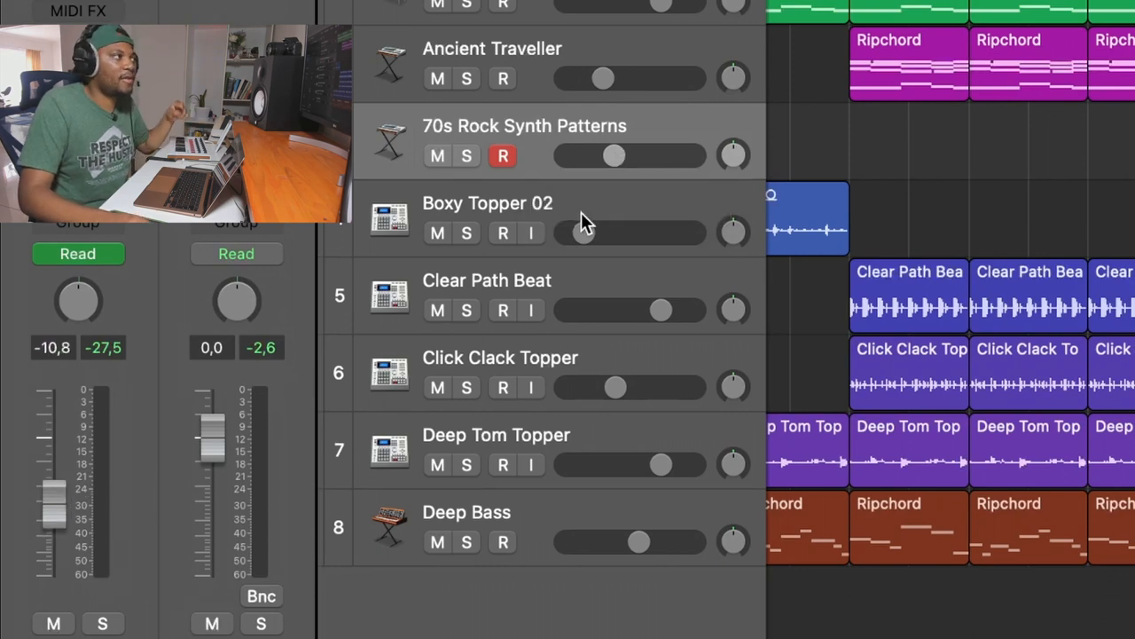